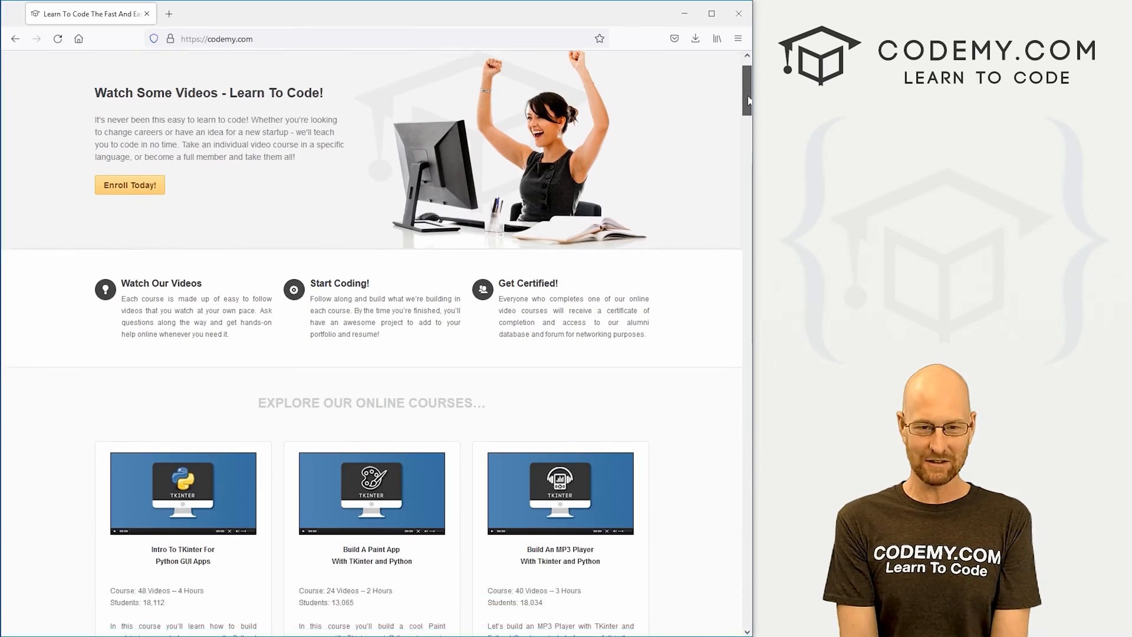
Step: Rerun the DataFrame cells and update times10 to format salaries ×1000 with commas
scroll(down, 3)
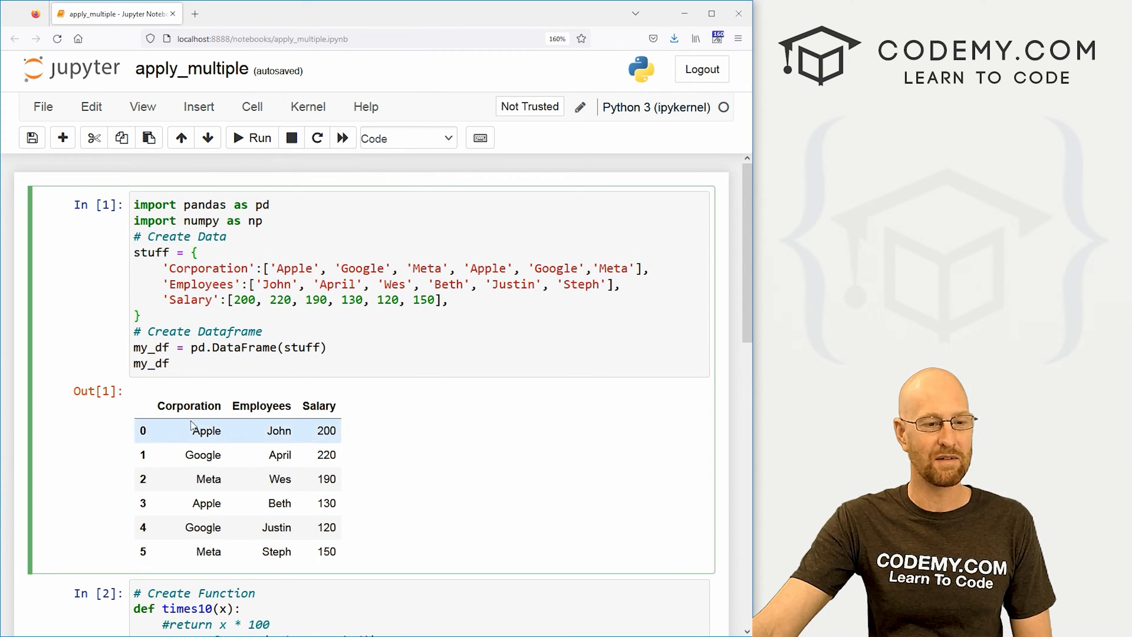
scroll(down, 3)
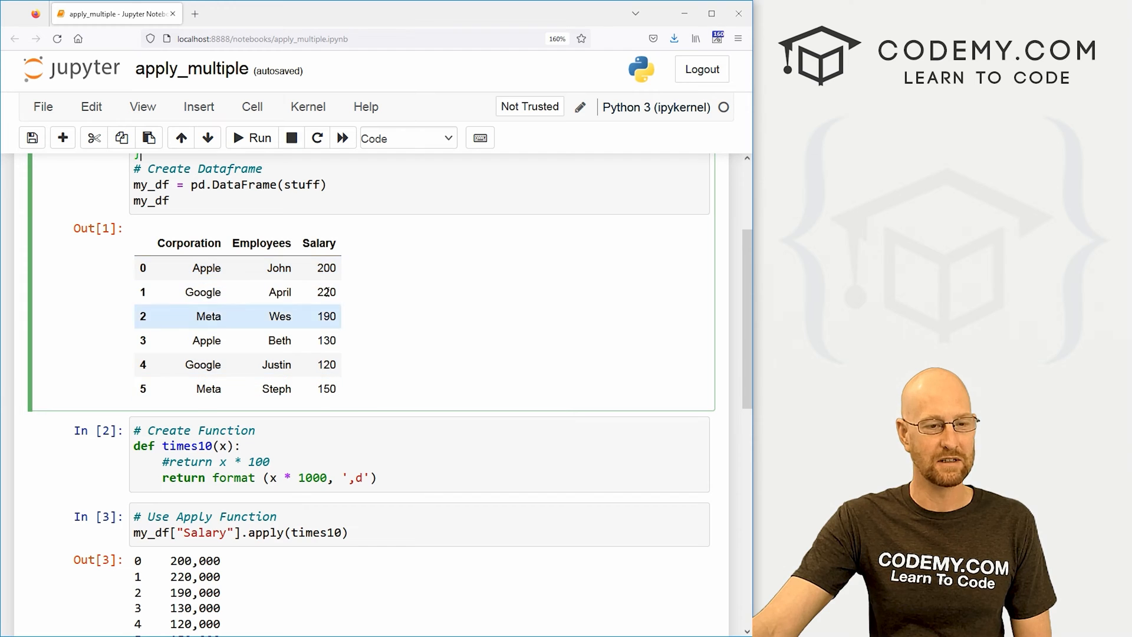
double_click(325, 268)
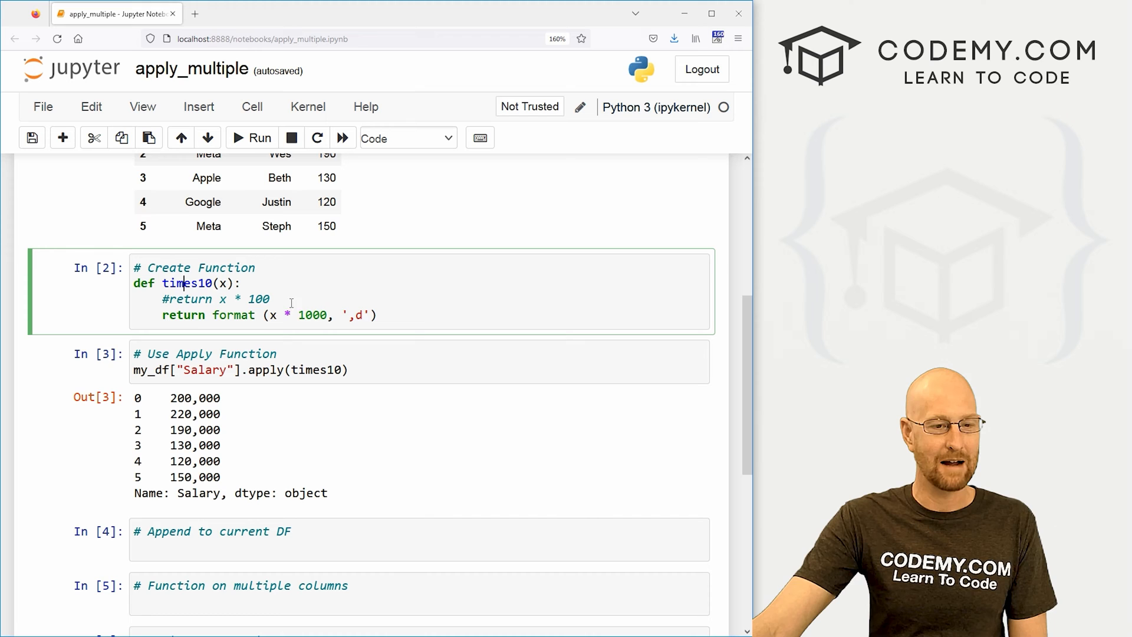
double_click(289, 315)
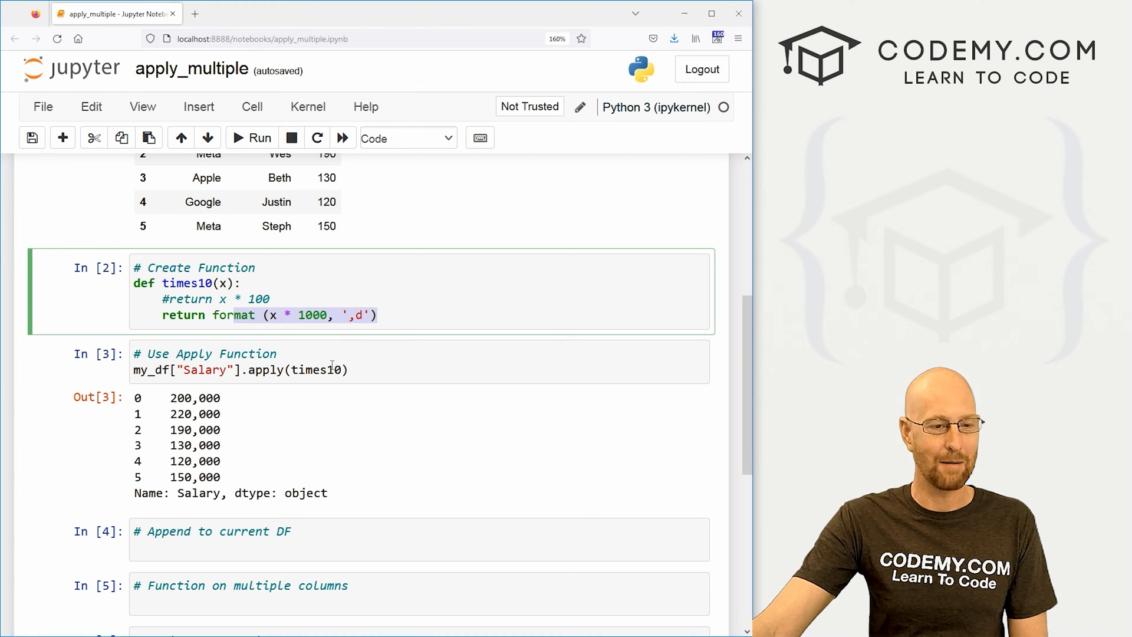
click(291, 369)
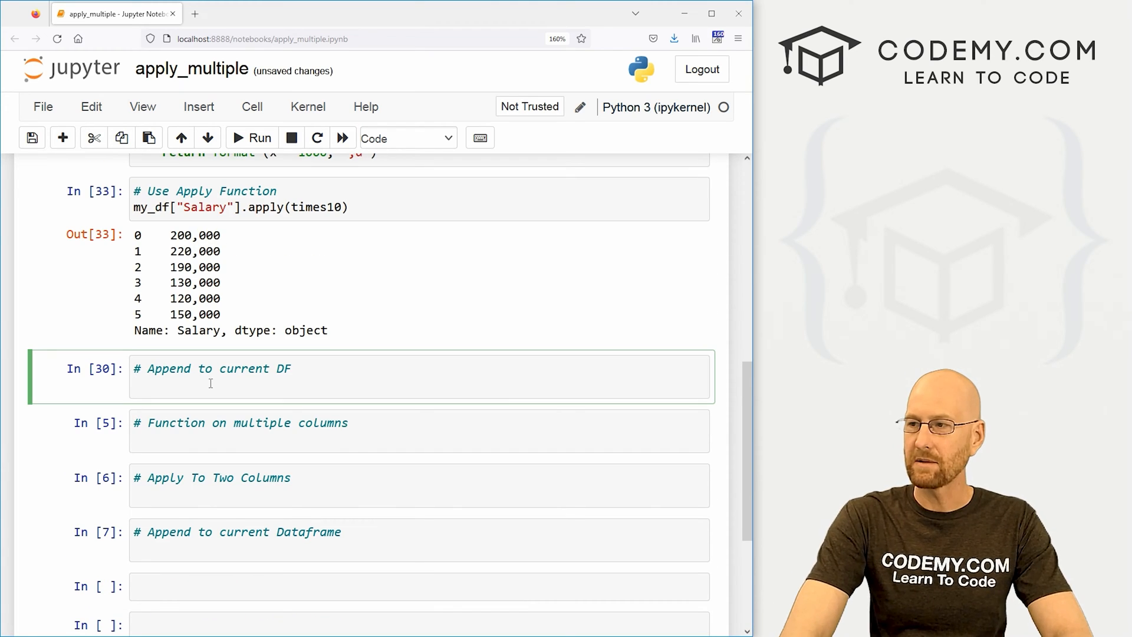
Step: Assign my_df["Salary"].apply(times10) back to the Salary column and display the DataFrame
text(my_)
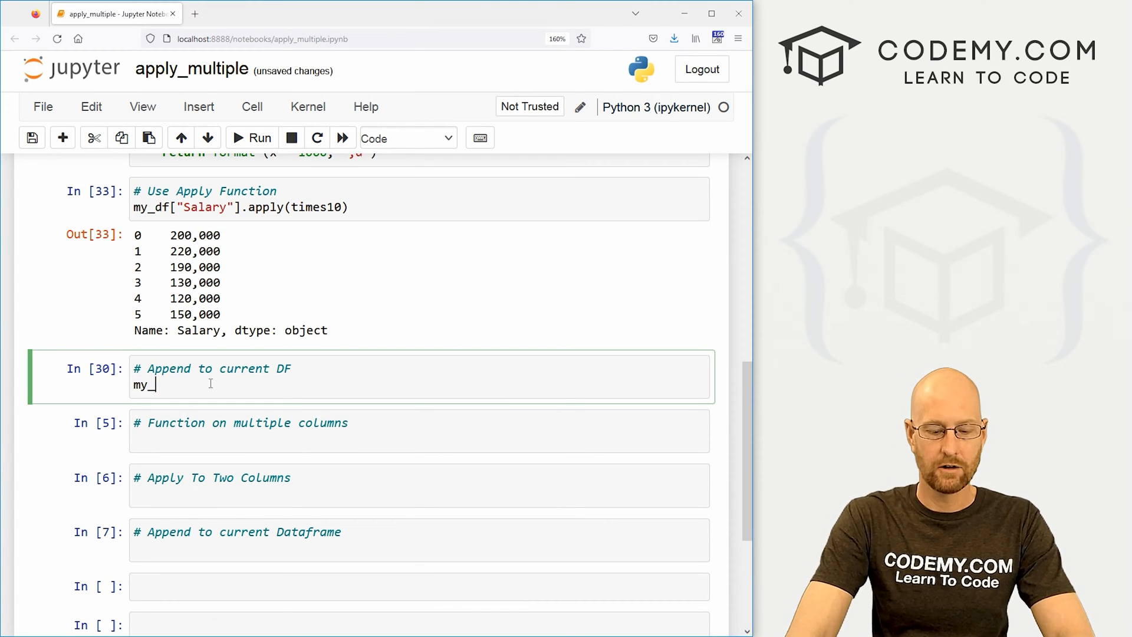
text(df[])
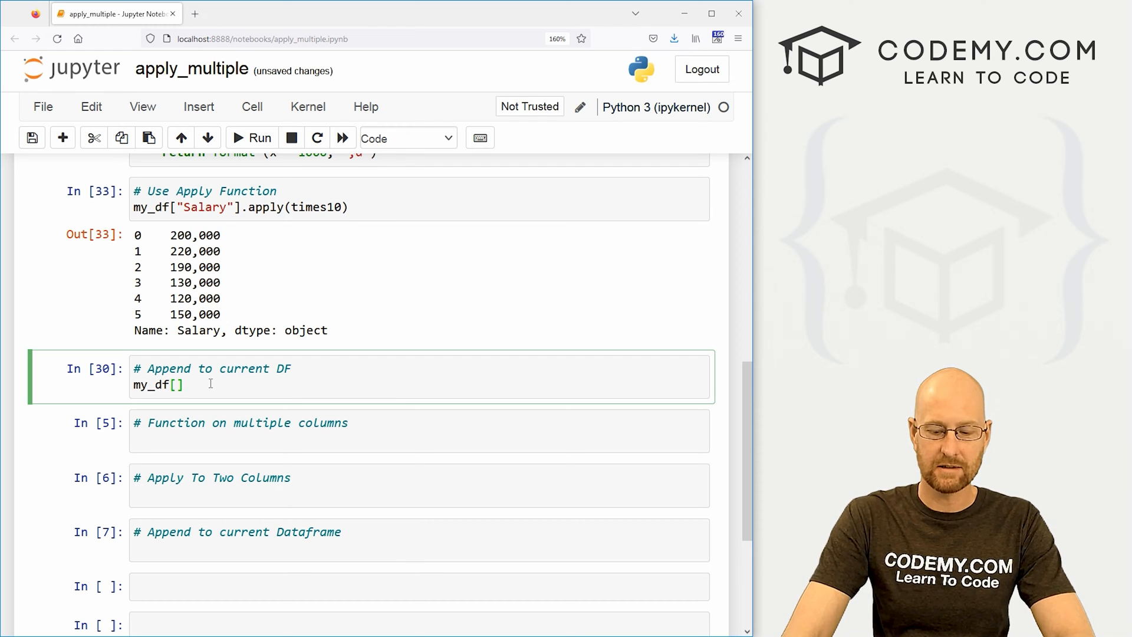
text("Salry")
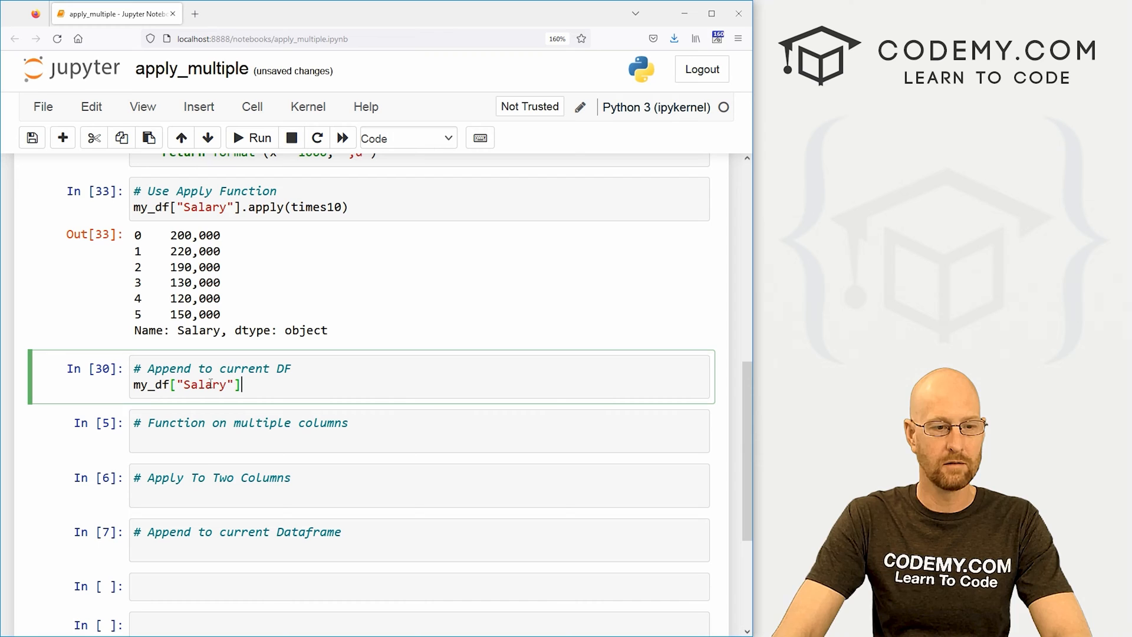
text(=)
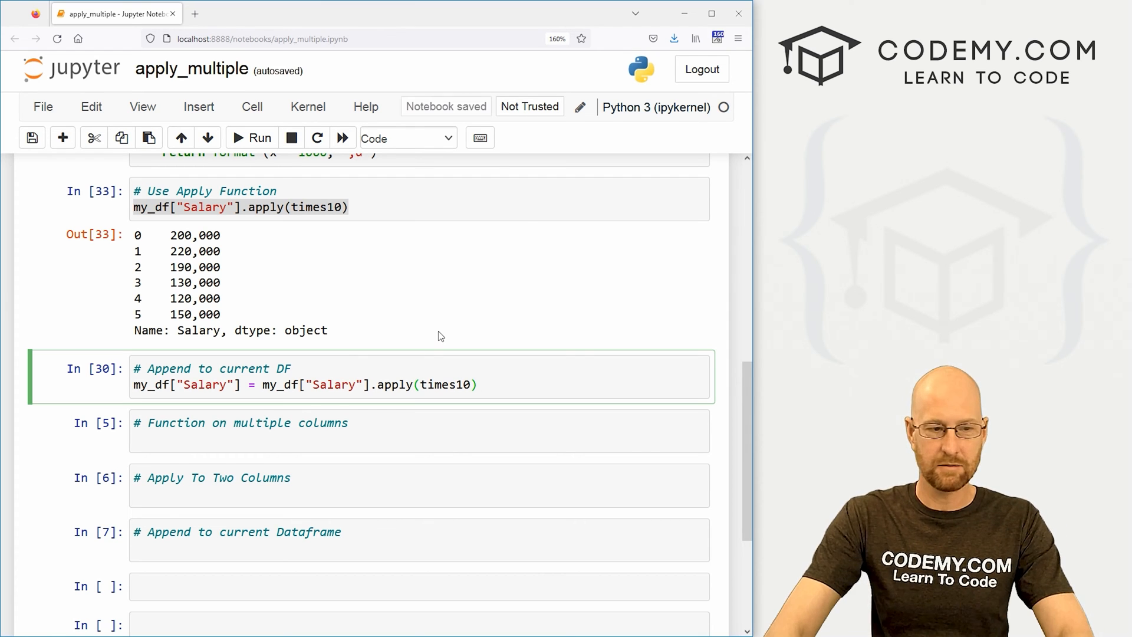
text(my_df)
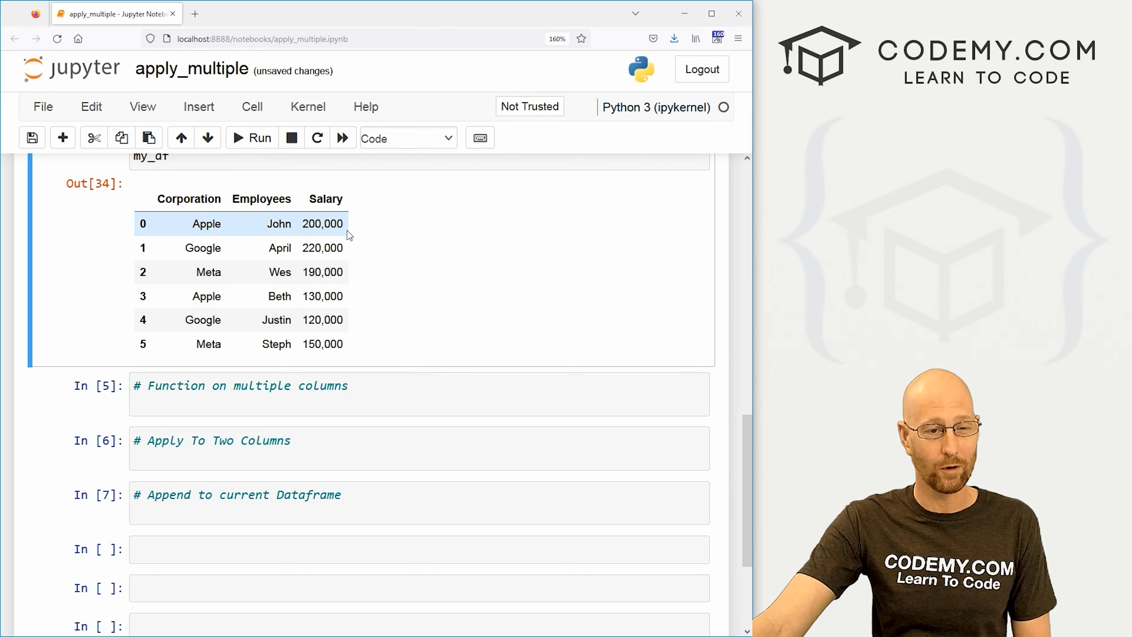
double_click(324, 223)
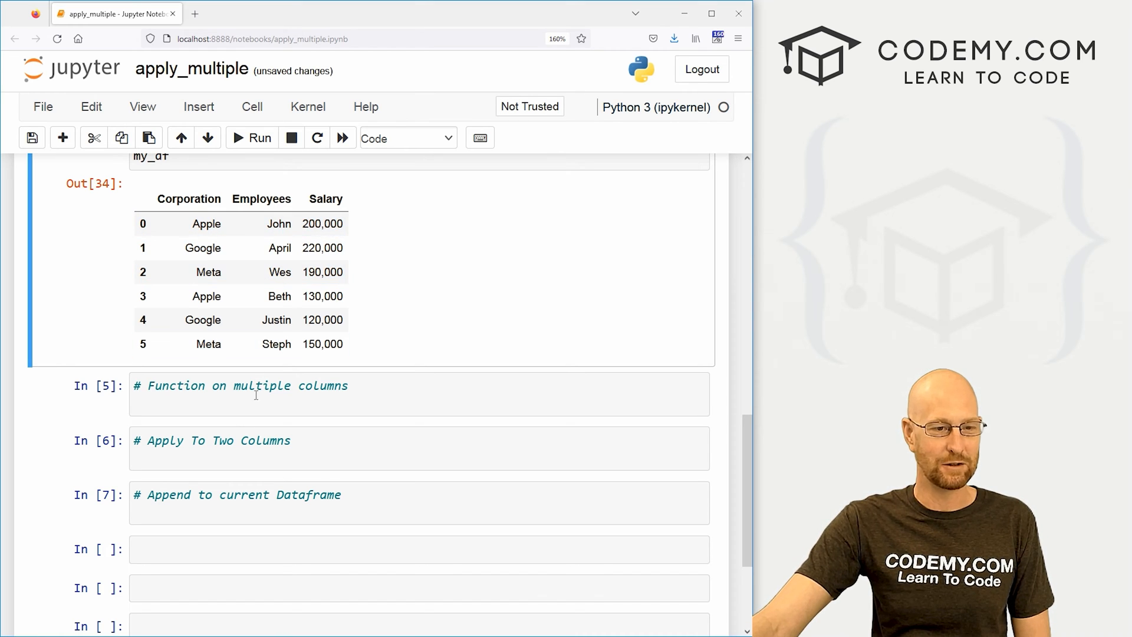
Step: Write def namer(x) returning "Codemy: " + x and run it
text(def)
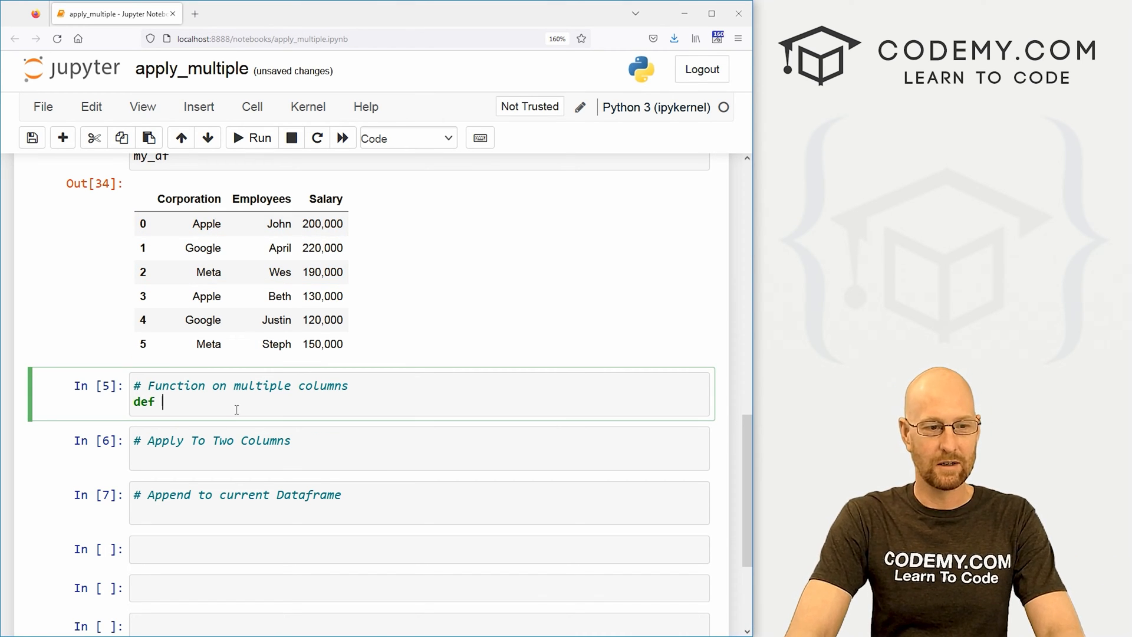
text(namer()
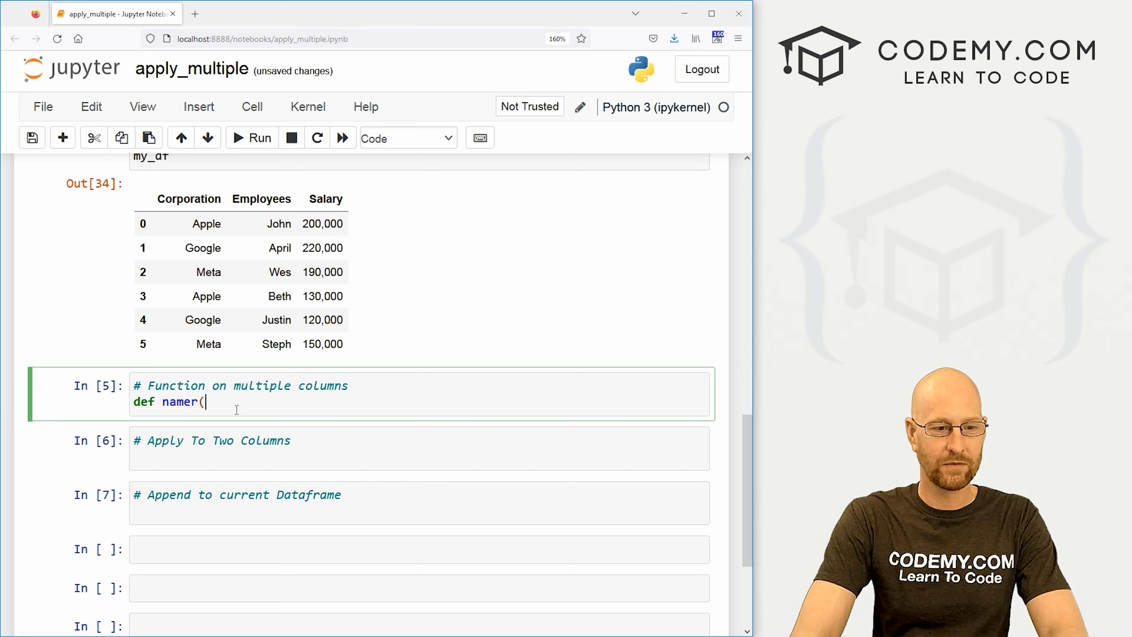
text(x):)
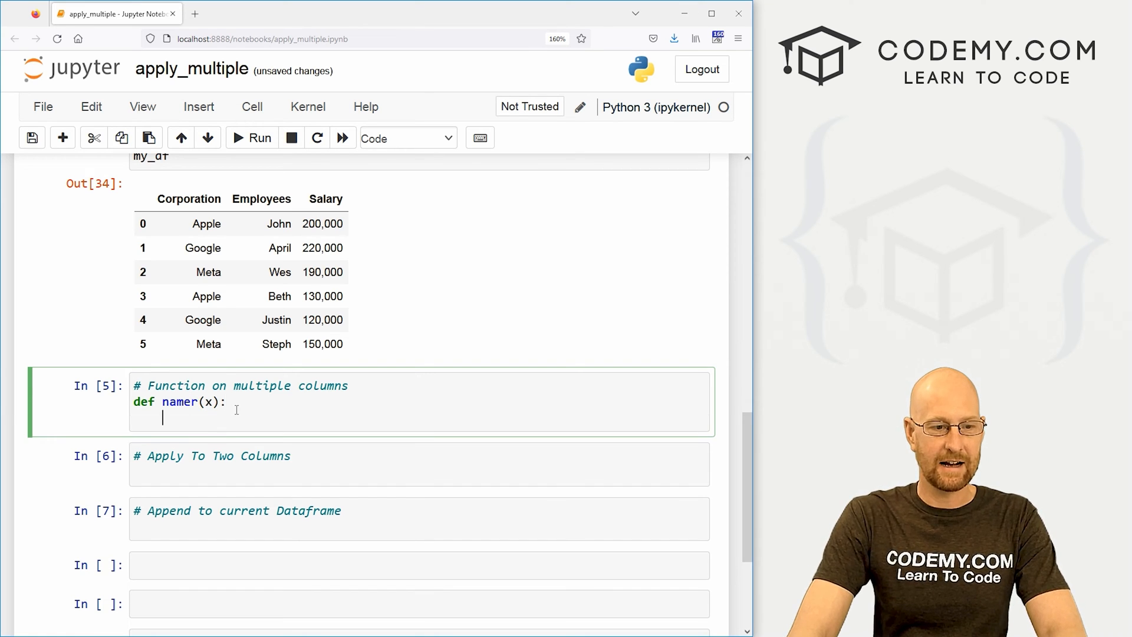
text(return "Codemy: " + x)
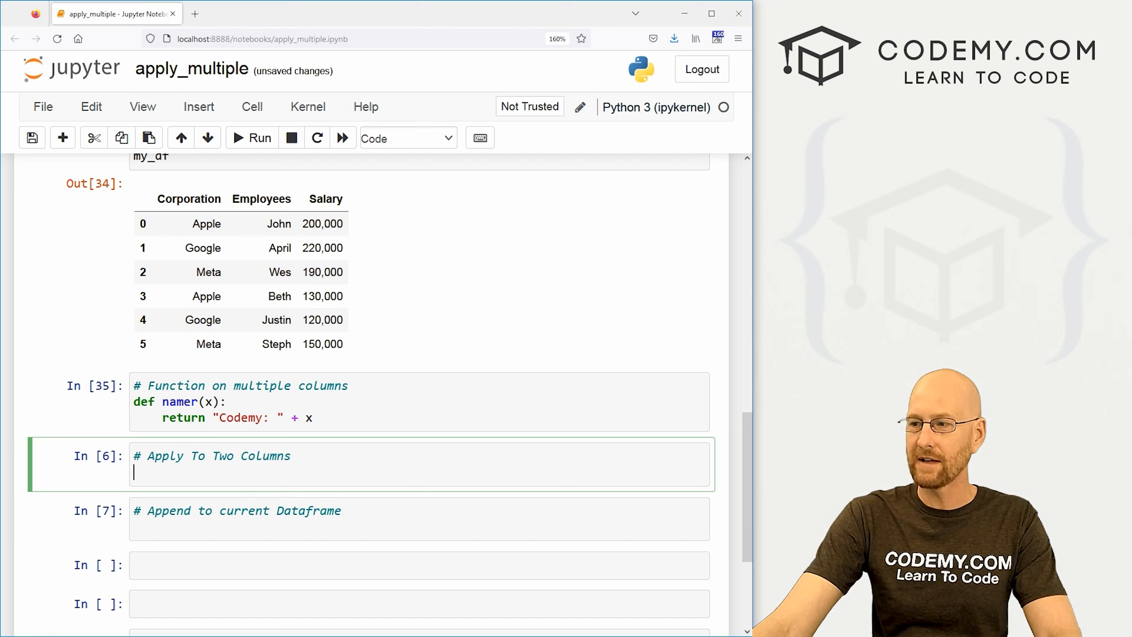
Step: Run my_df[["Corporation", "Employees"]].apply(namer) to show Codemy:-prefixed values
text(m)
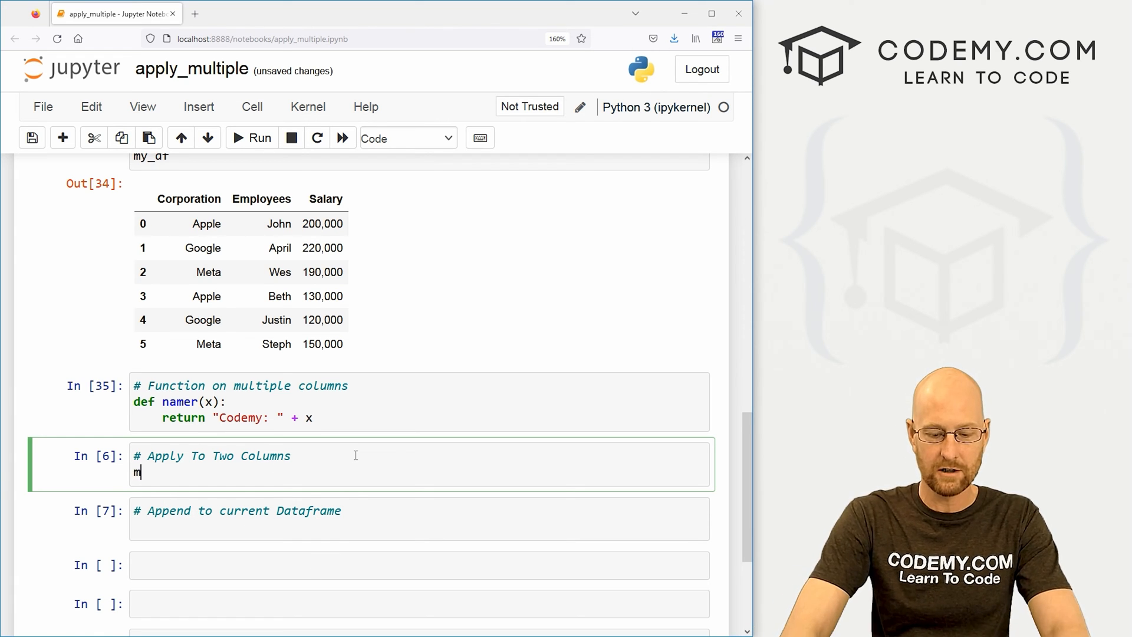
text(y_df)
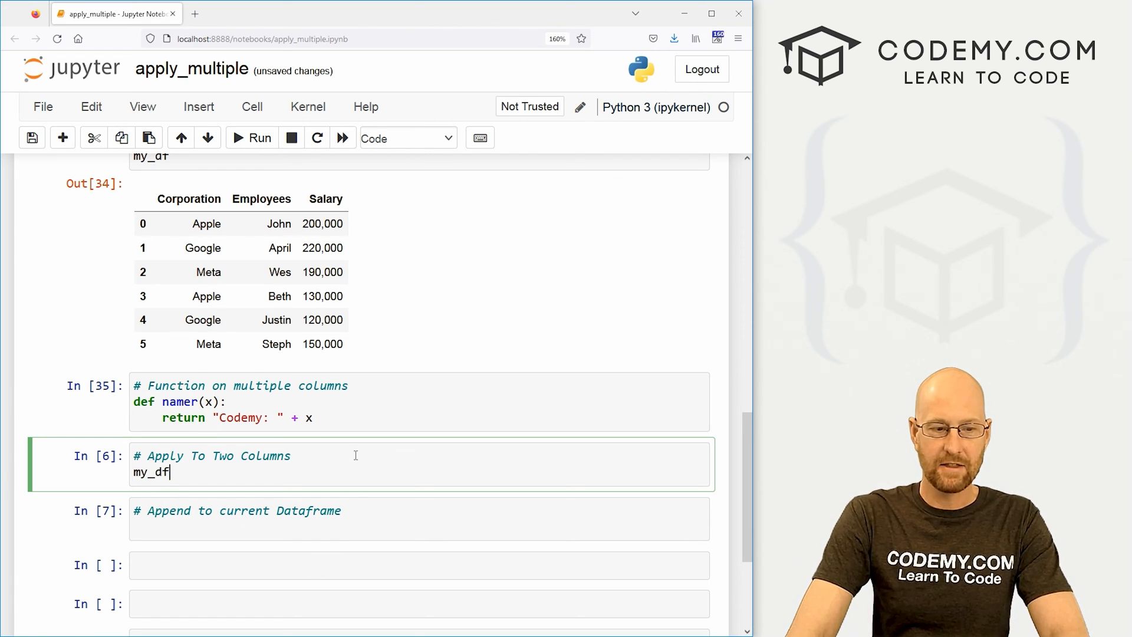
text([[]])
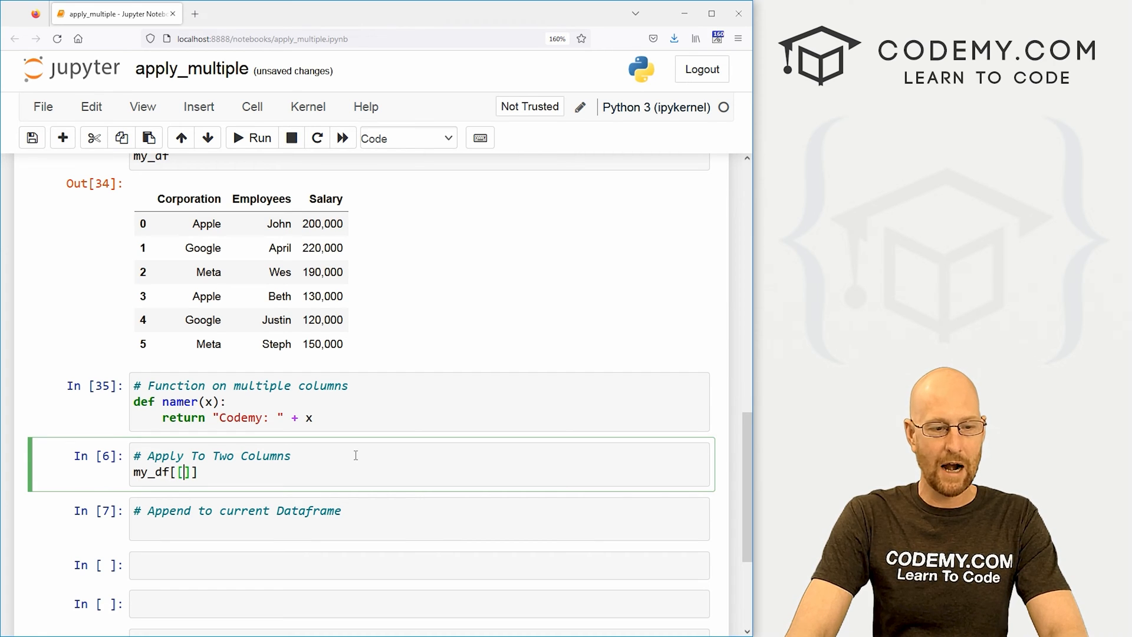
text("")
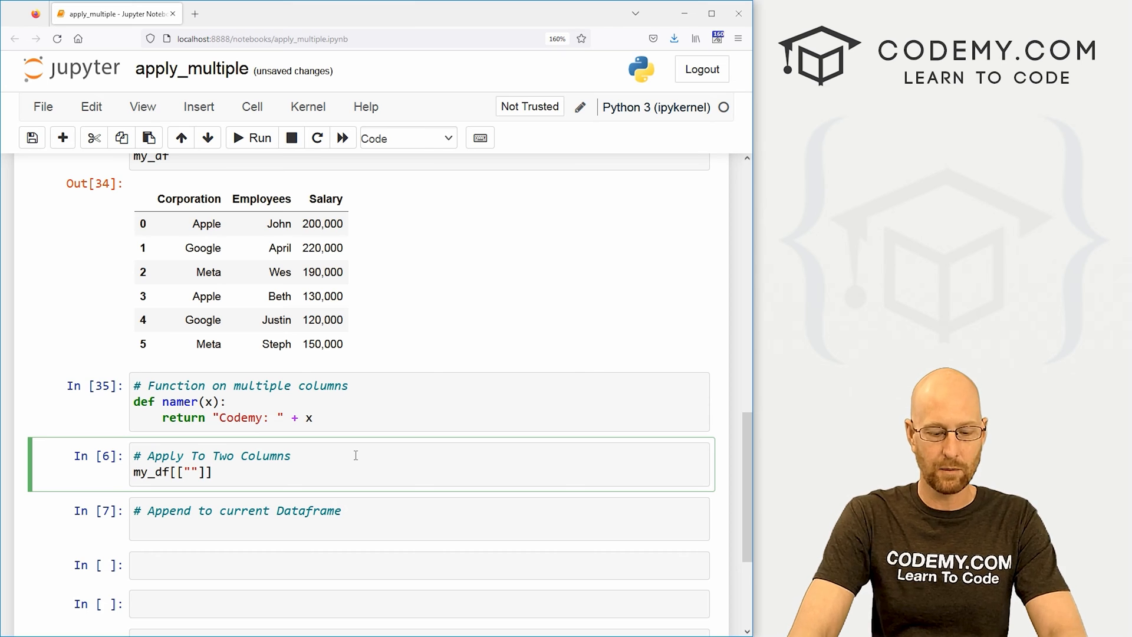
text(Corporation)
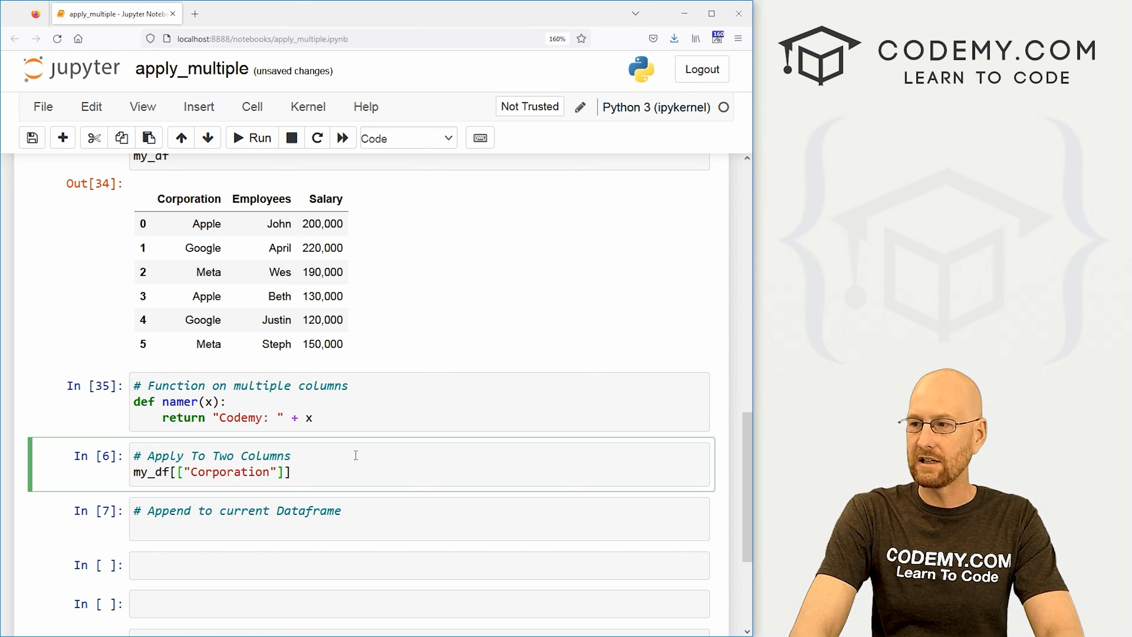
text(, "E)
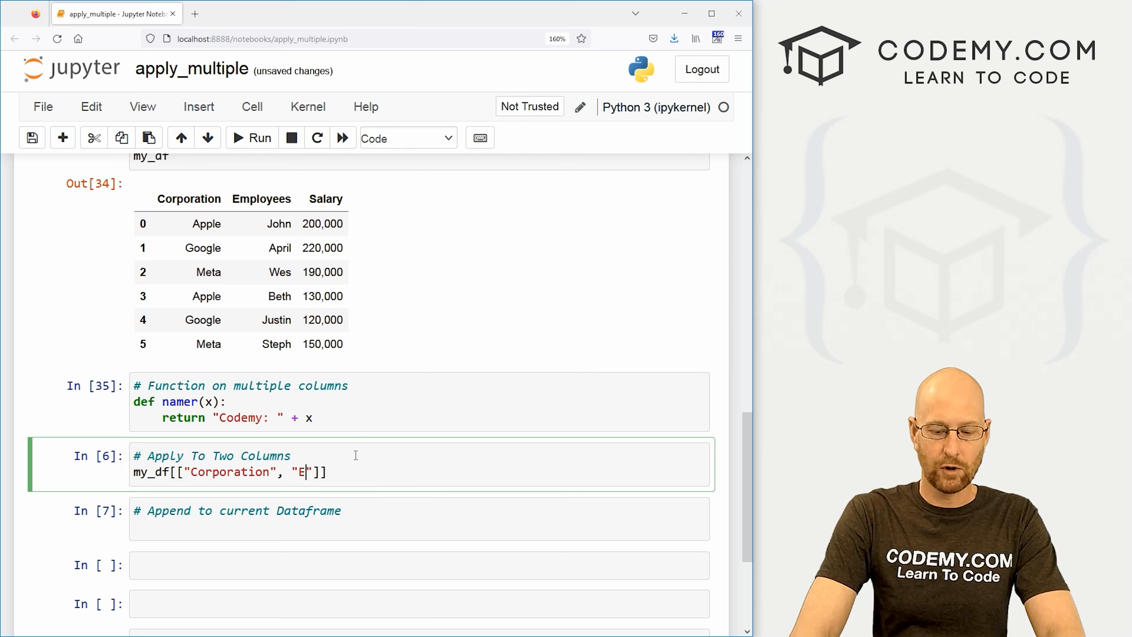
text(mployees)
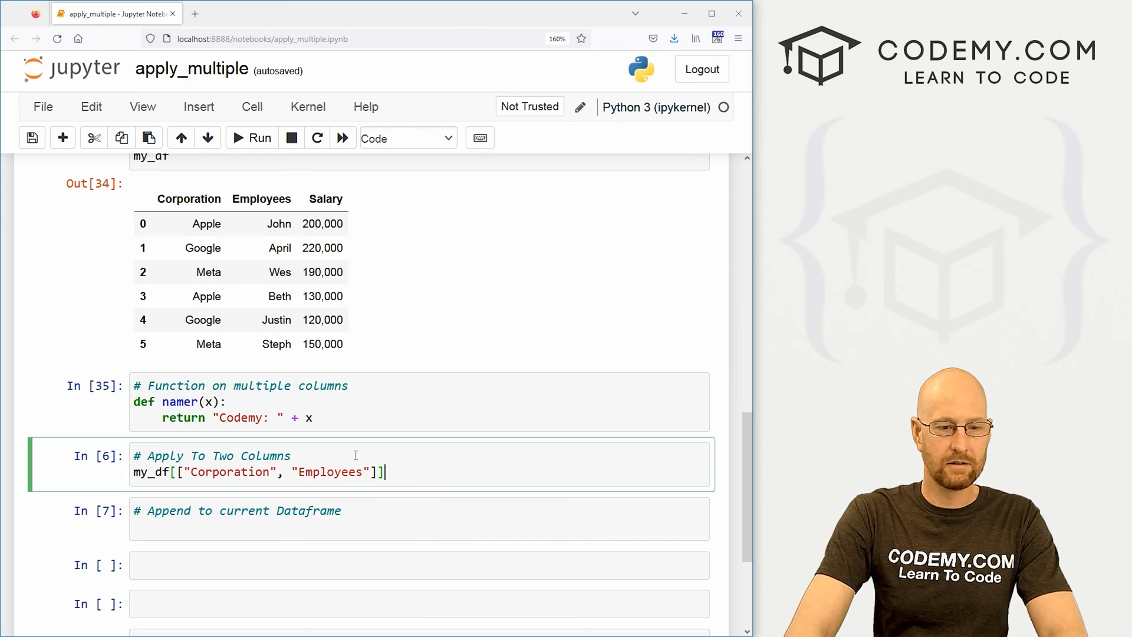
text(.apply)
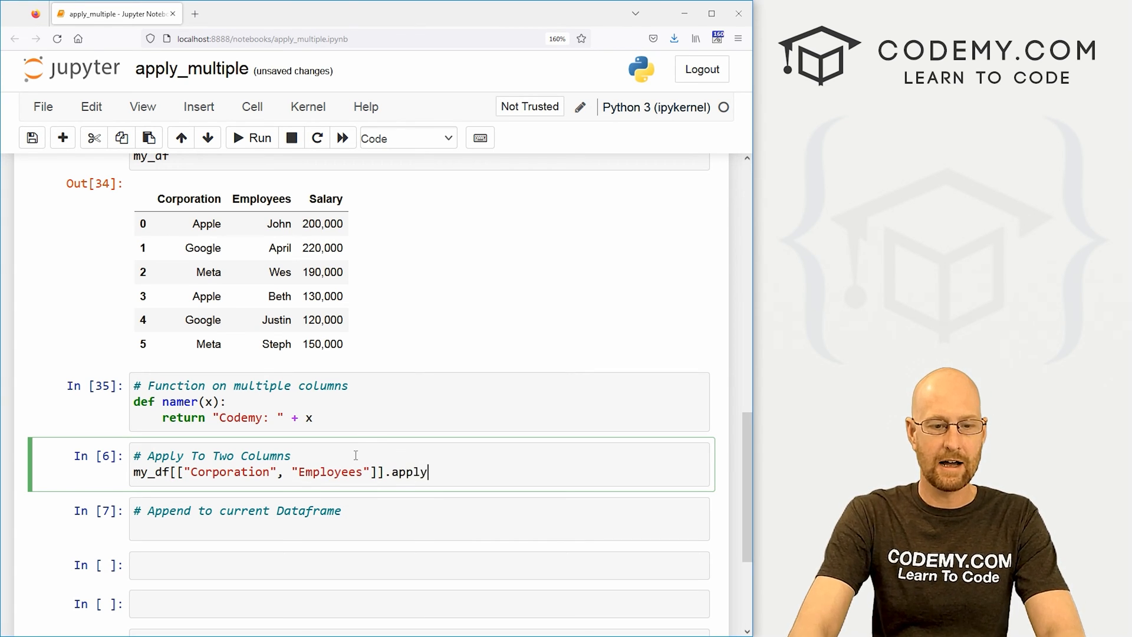
text((namer)
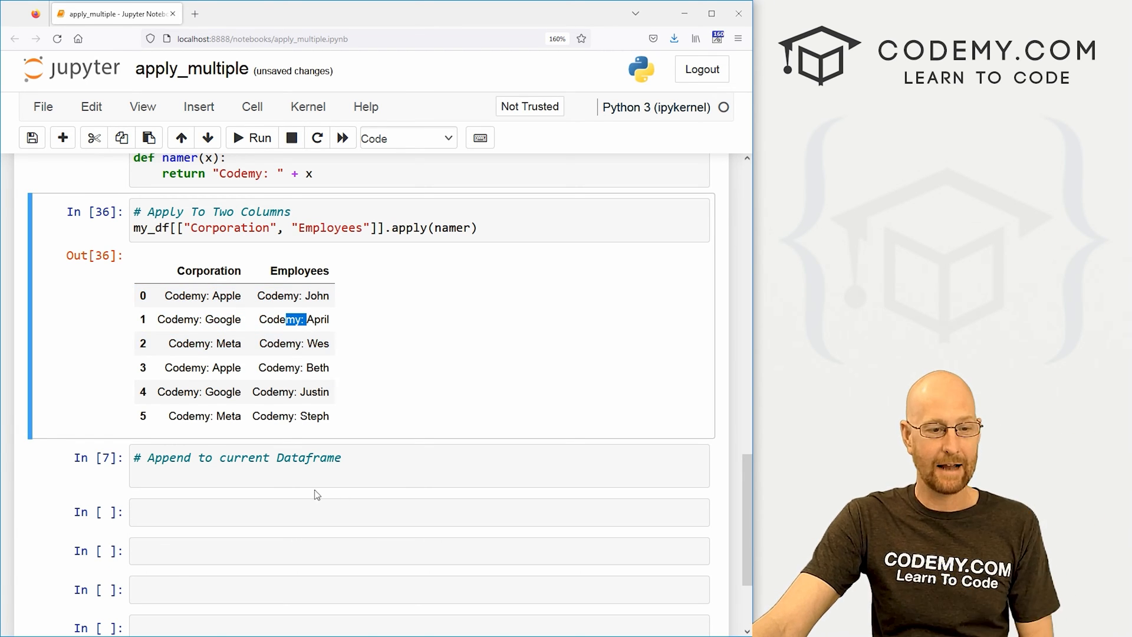
click(387, 462)
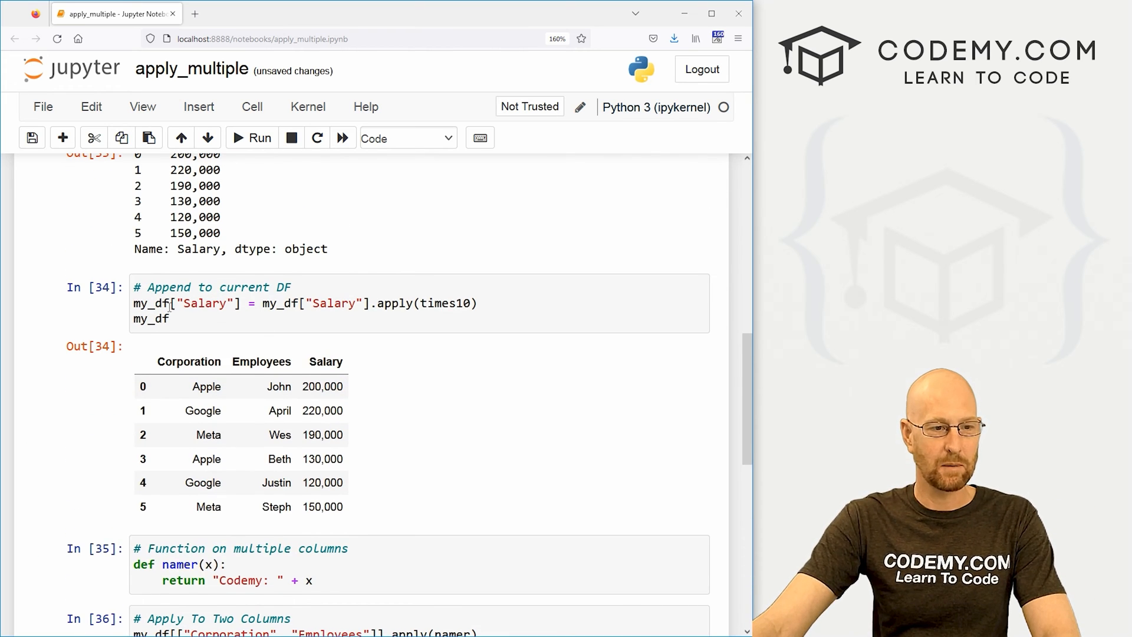
Step: Assign the namer results back to the Corporation and Employees columns and display my_df
scroll(down, 3)
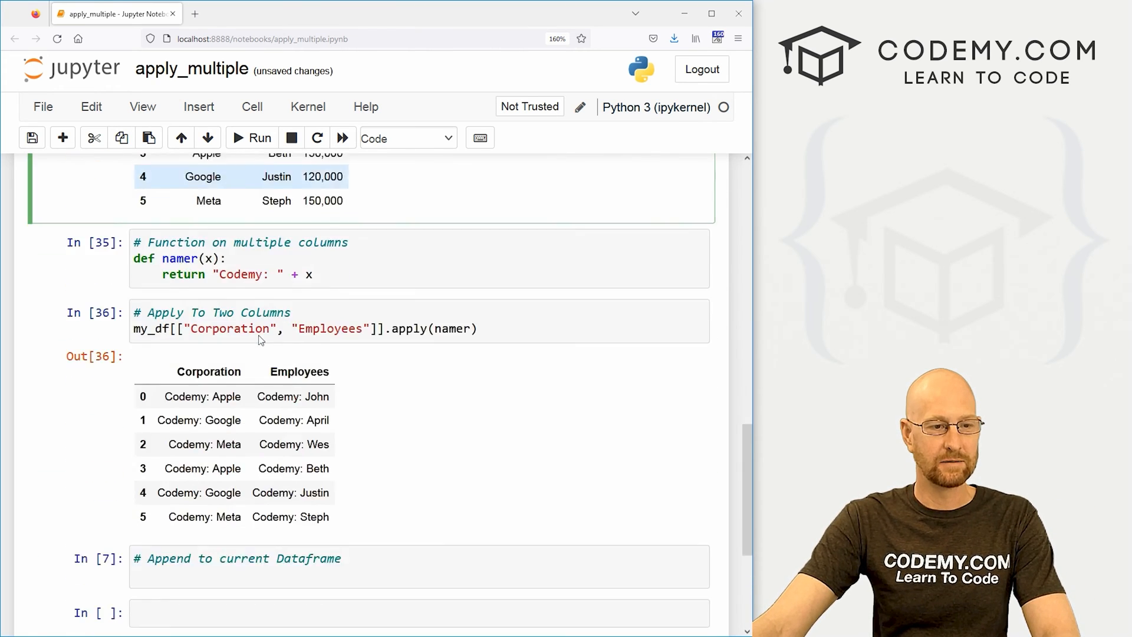
scroll(down, 3)
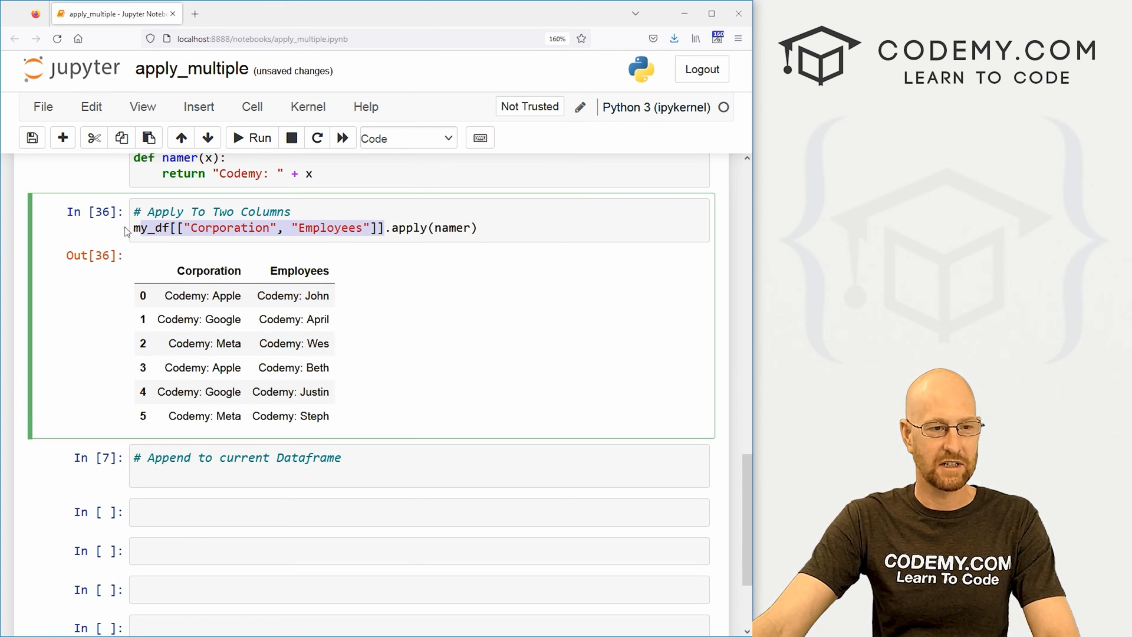
text(my_df[["Corporation", "Employees"]])
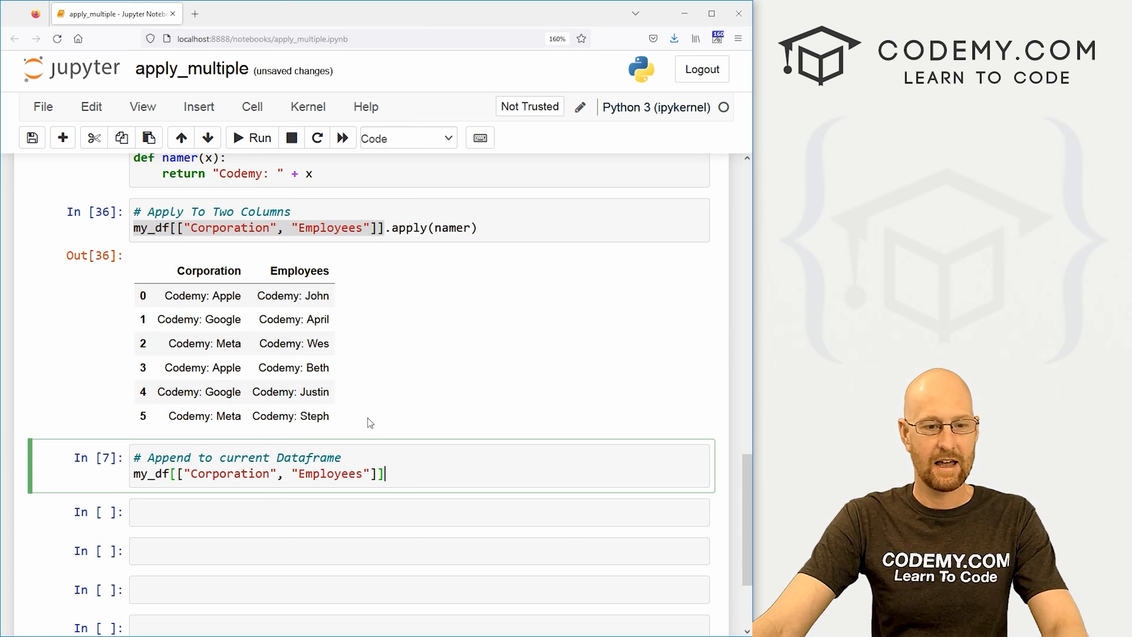
text(=)
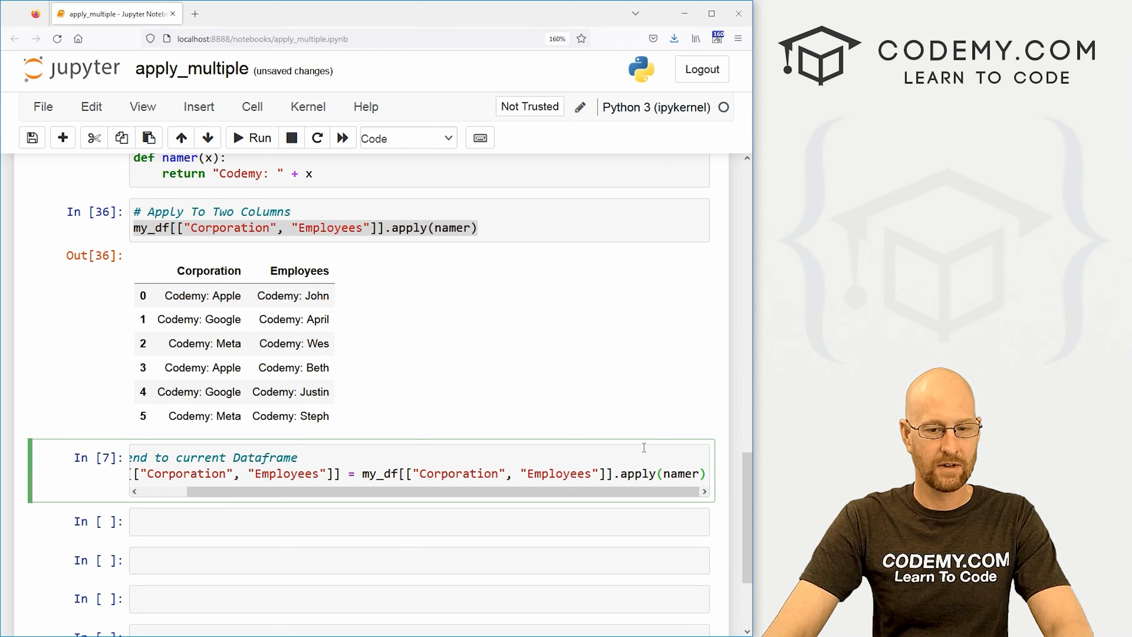
text(my_df)
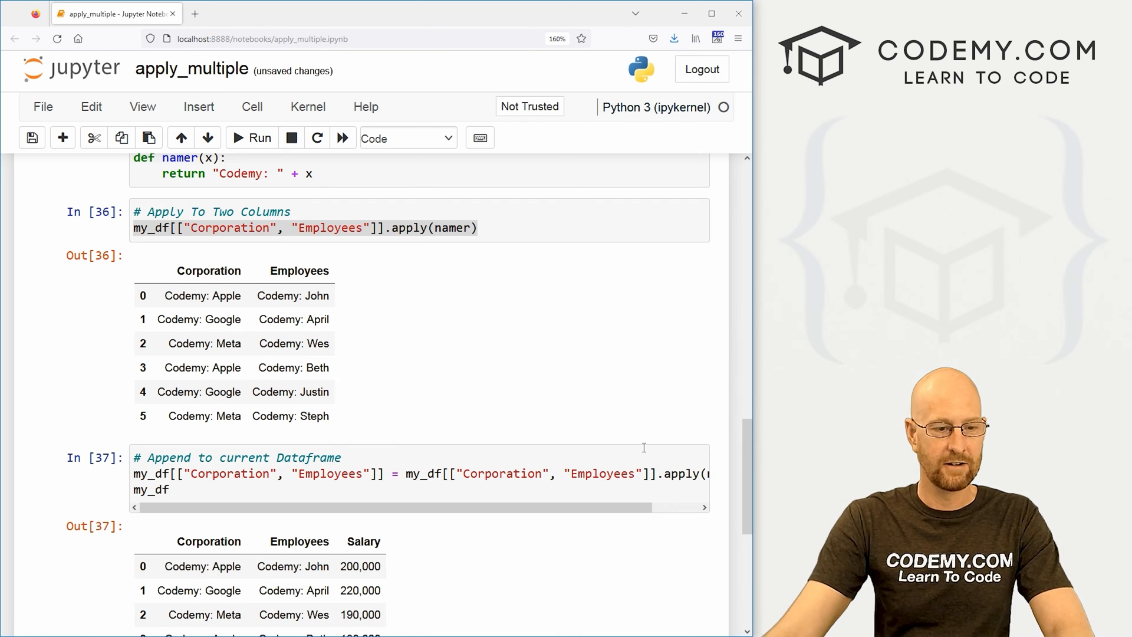
scroll(down, 3)
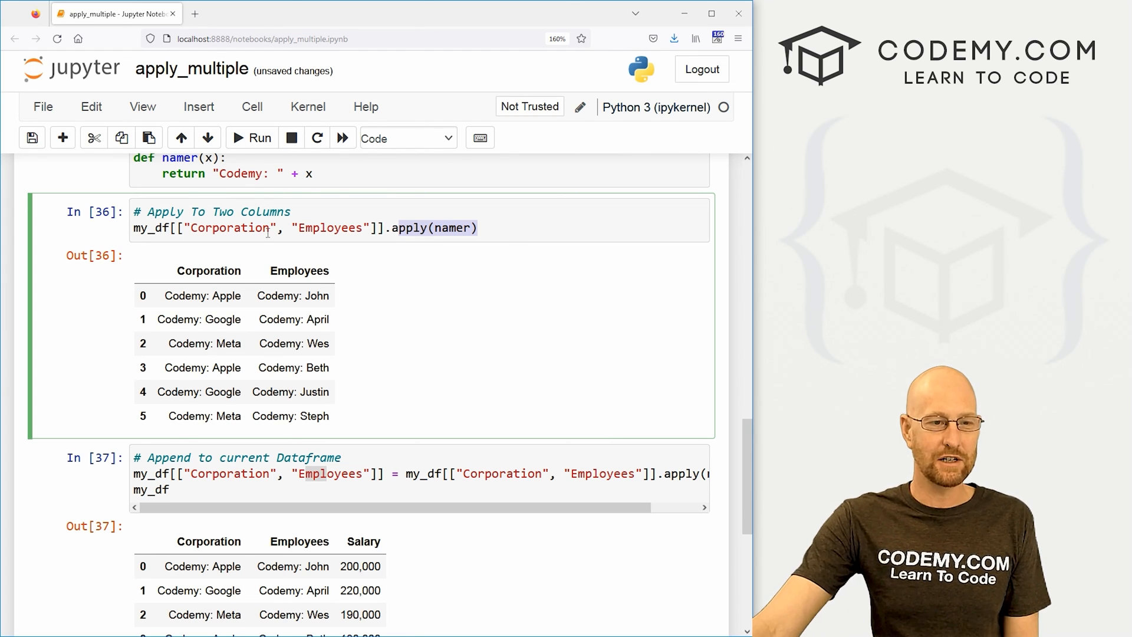
scroll(up, 3)
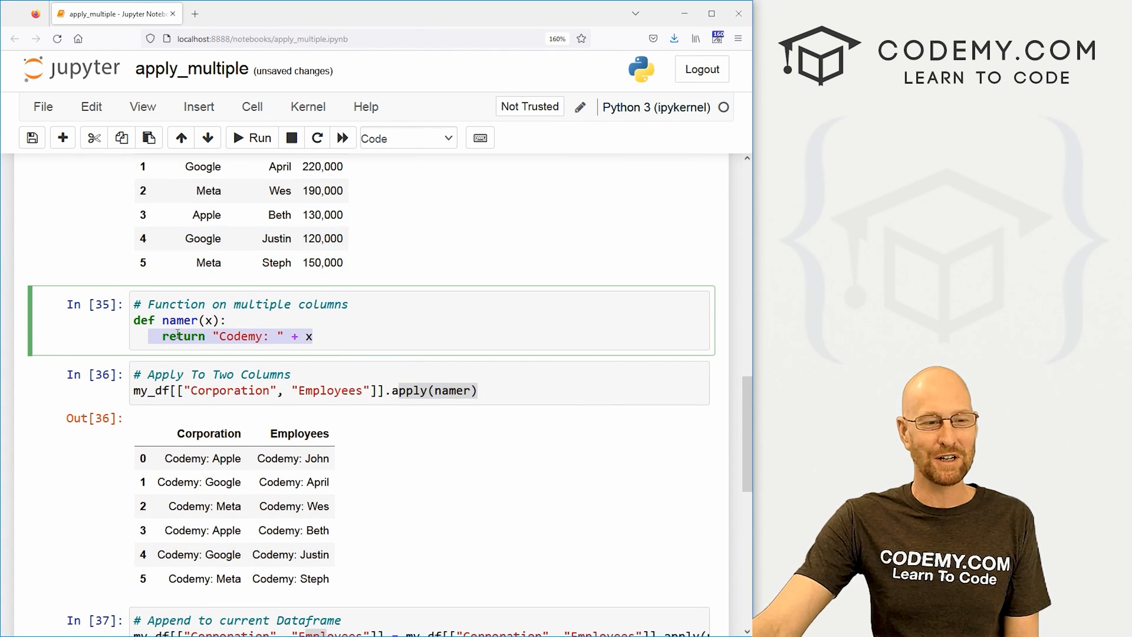